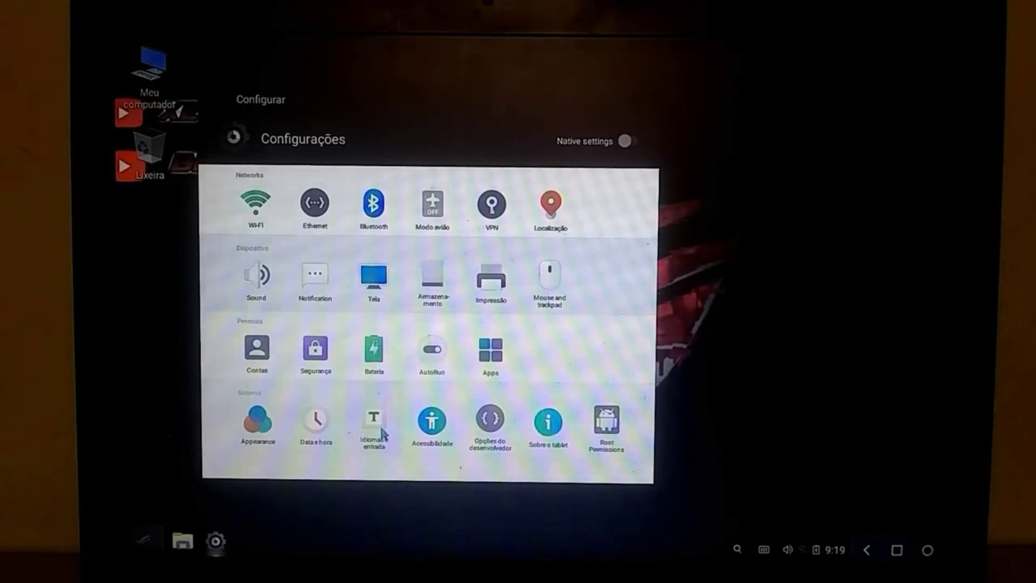
Leave the Configurações panel and switch to the running Free Fire match with its store open.
left_click(374, 427)
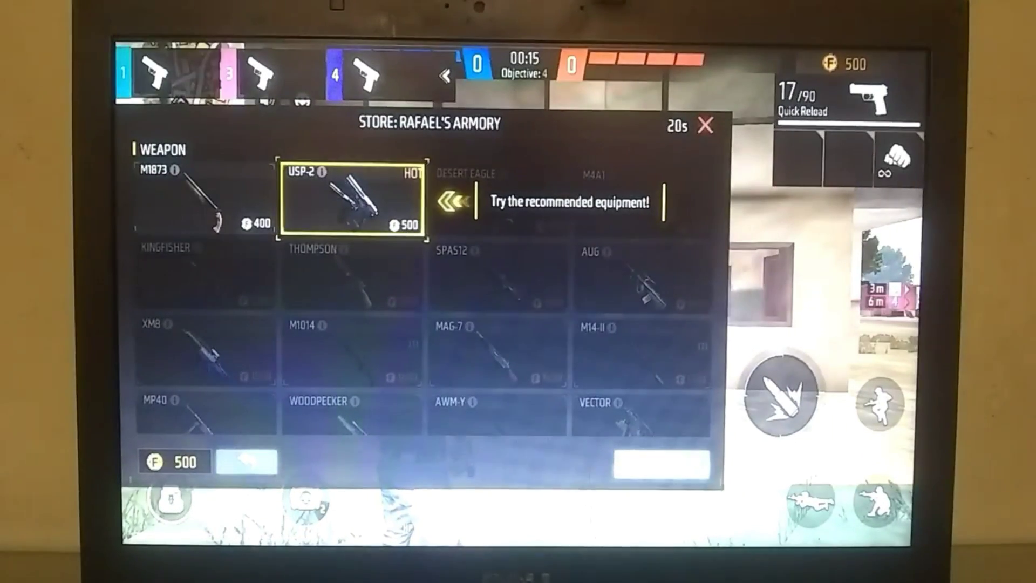
Buy a weapon card from Rafael's Armory, leaving 100 coins.
left_click(352, 199)
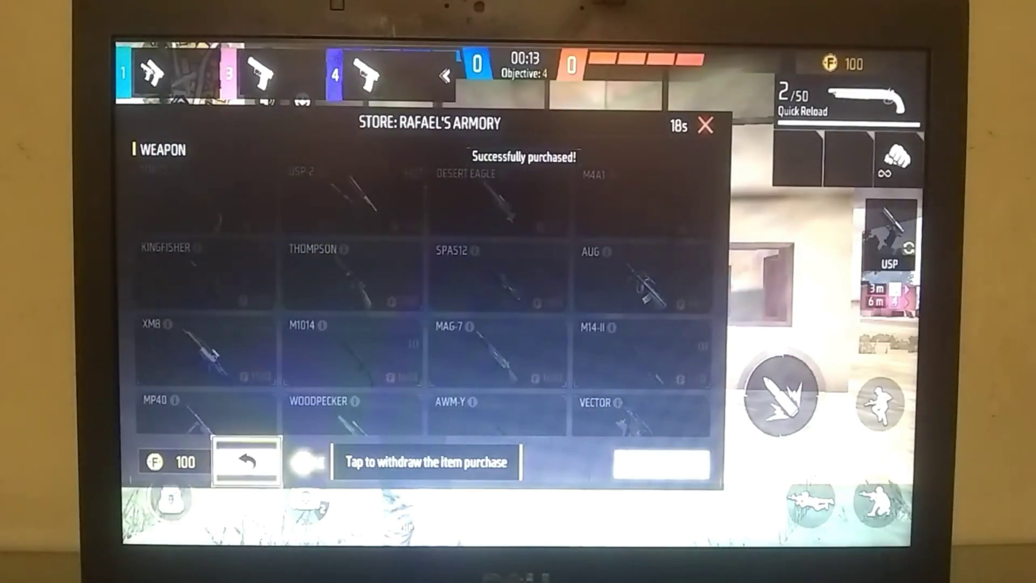
left_click(705, 125)
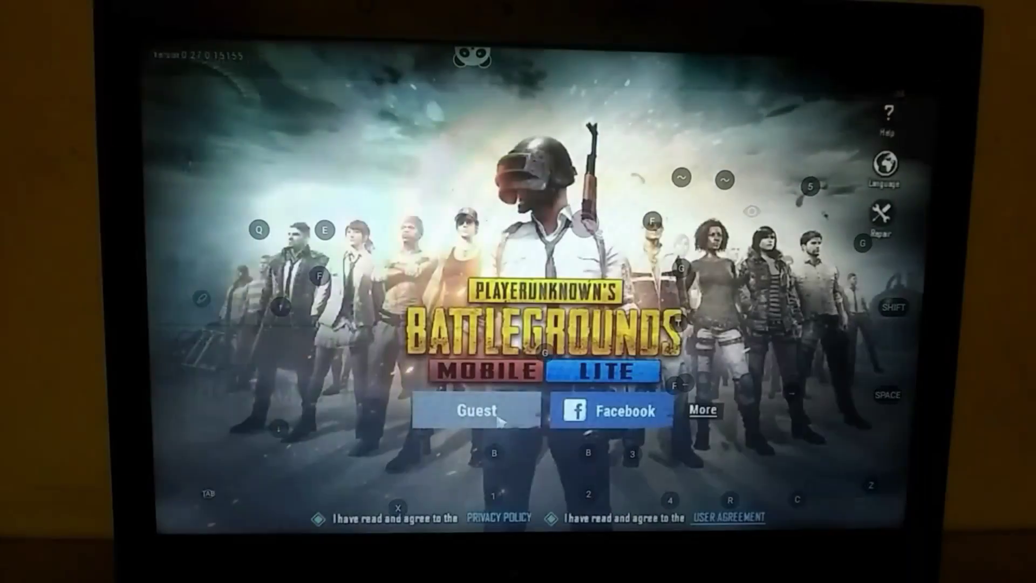
Attempt a Guest sign-in, which returns the server-busy simulator-limit notice.
left_click(476, 410)
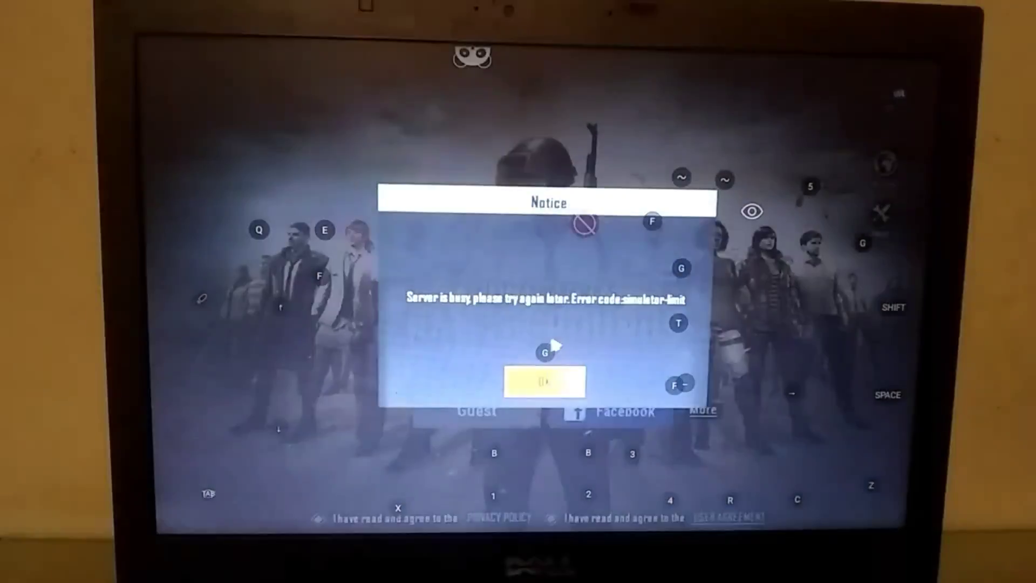